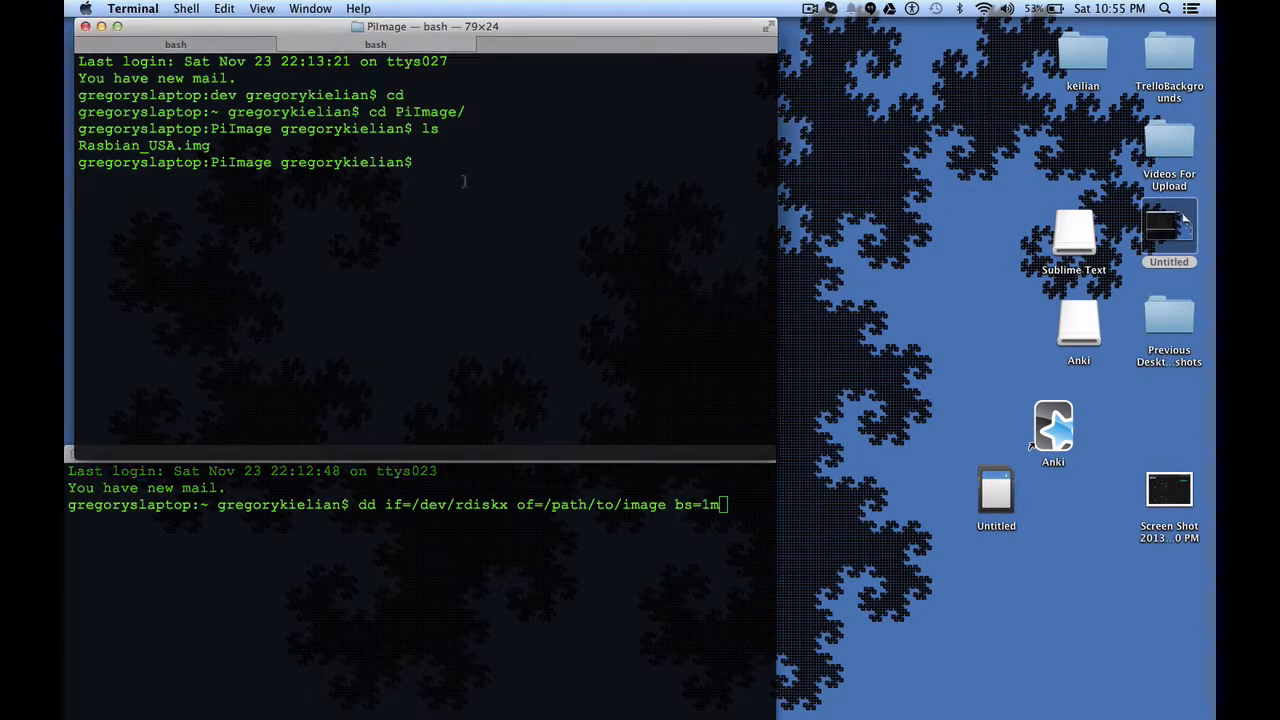
Step: Launch SDFormatter, authorize it with the admin password, and move its window aside
click(420, 162)
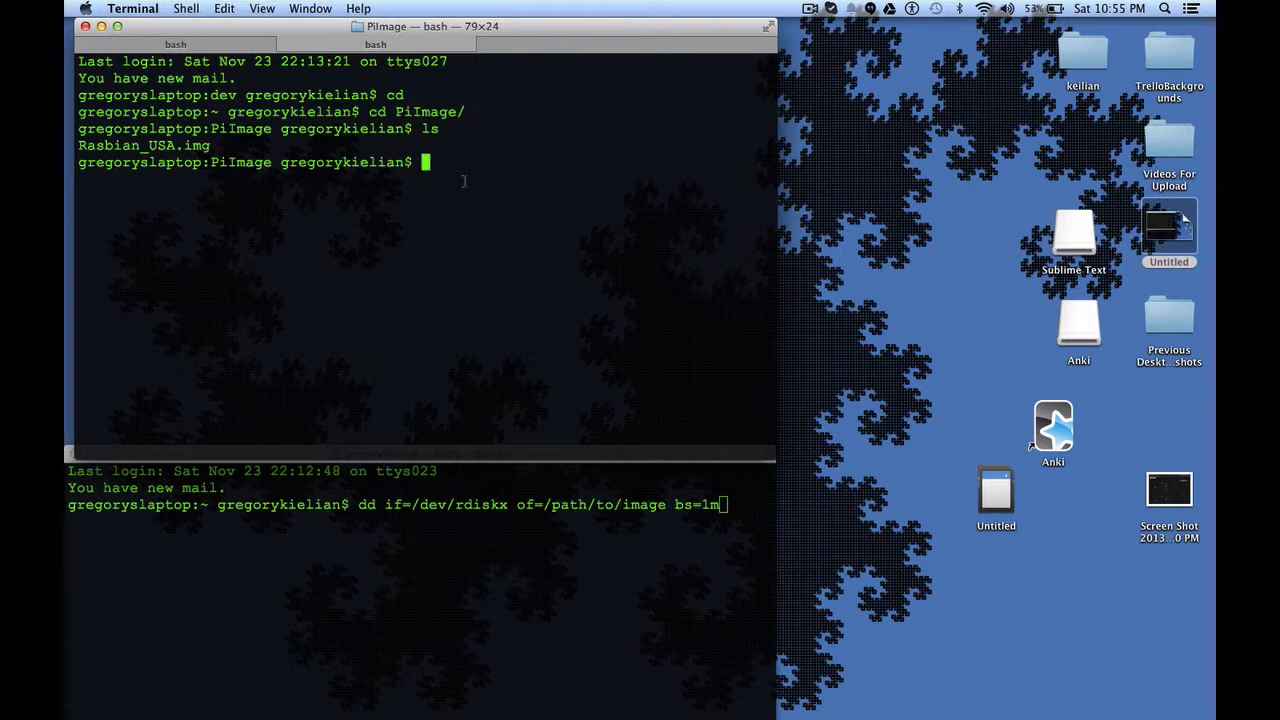
double_click(144, 144)
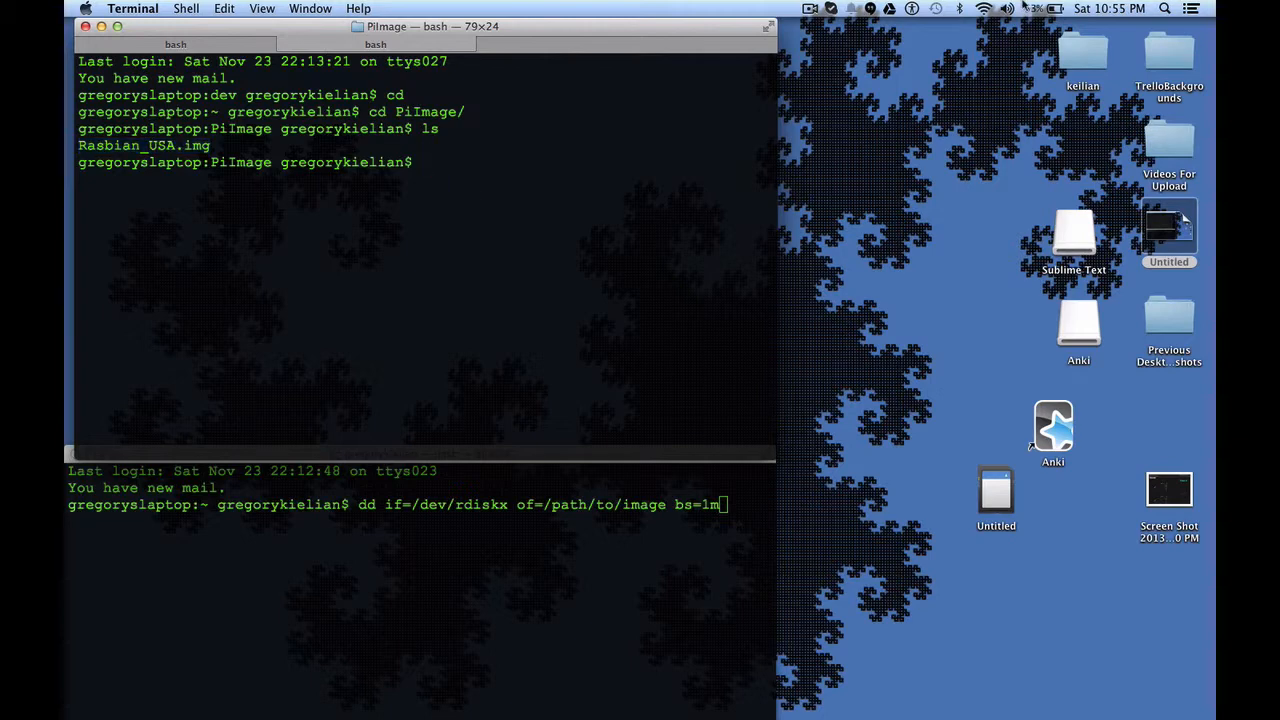
mouse_move(1164, 8)
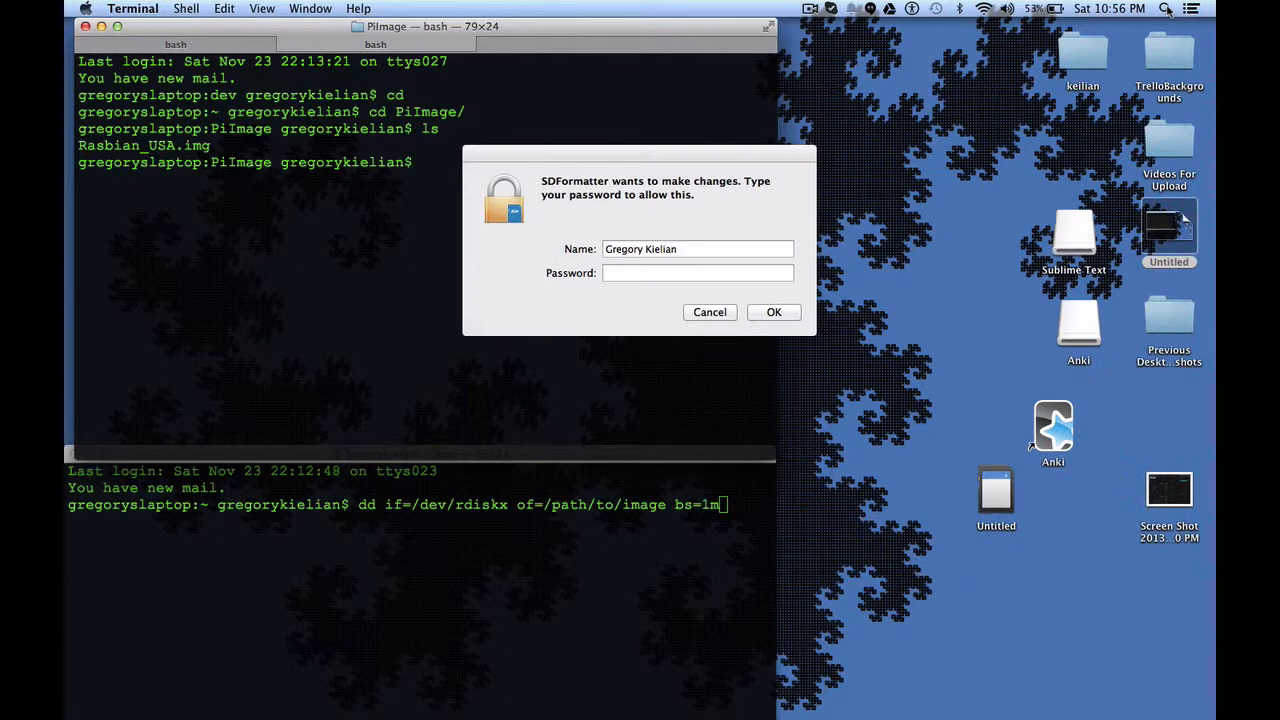
text(•••••)
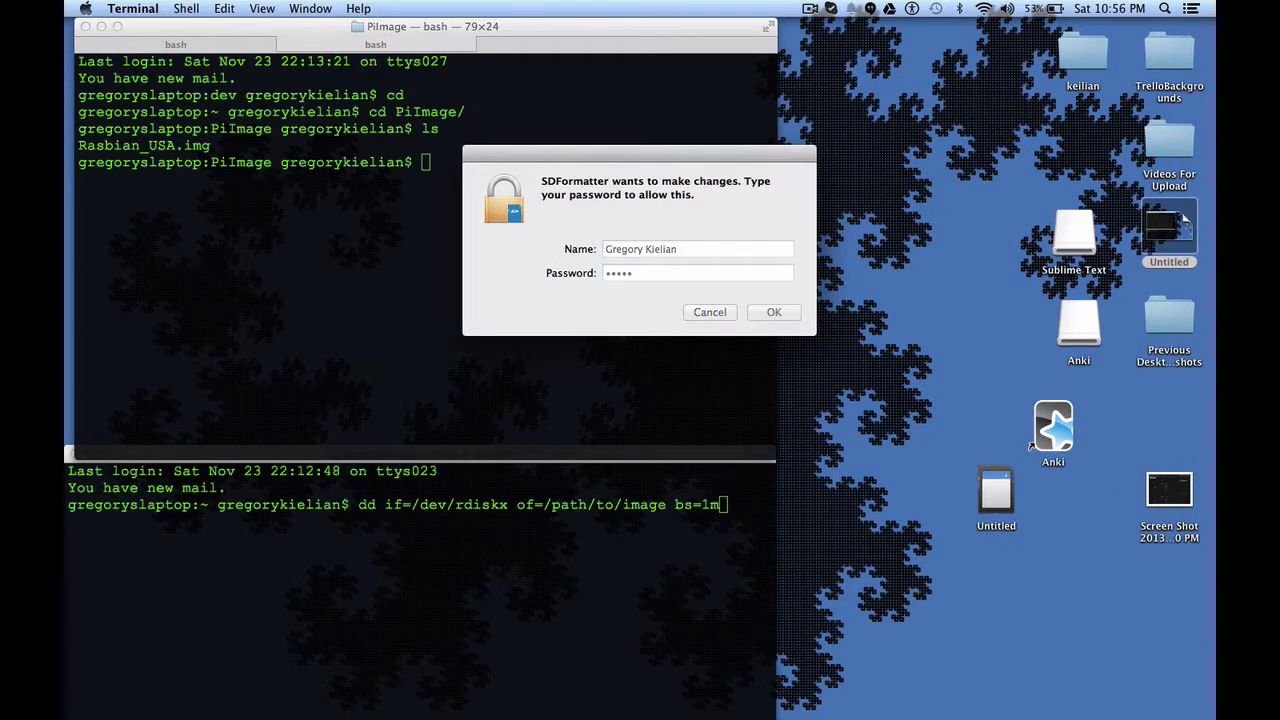
click(774, 312)
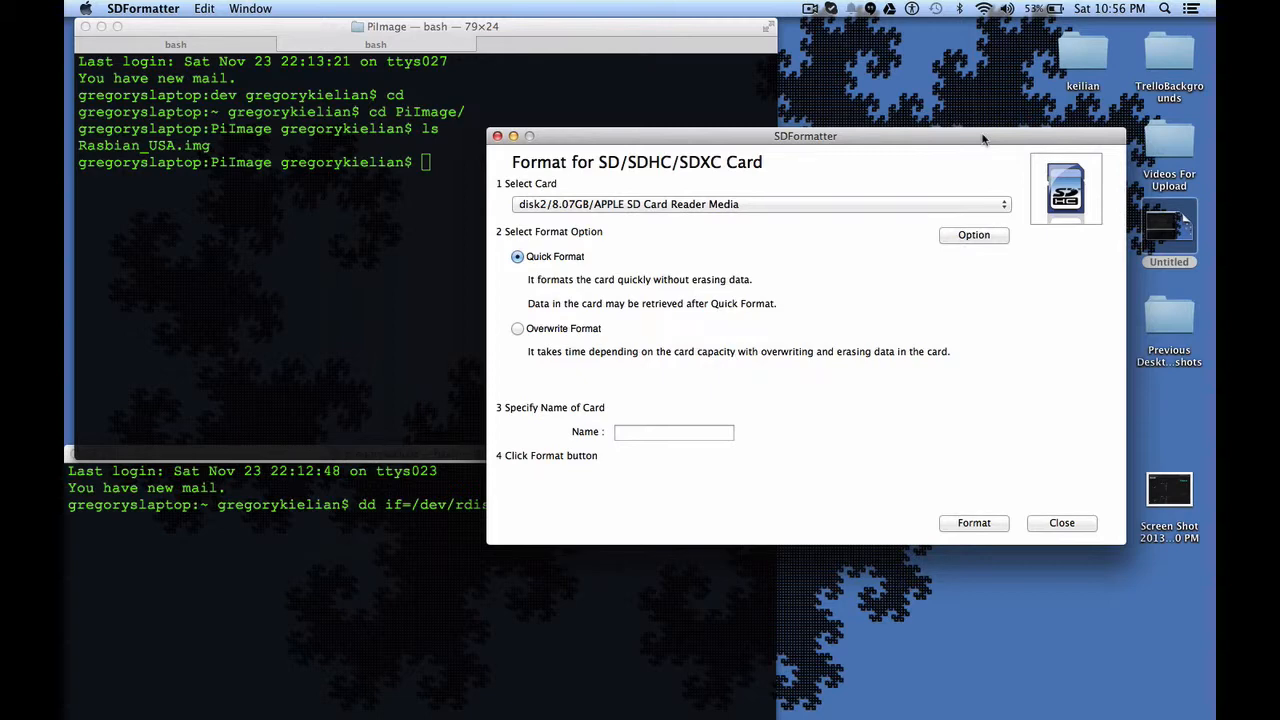
mouse_move(870, 136)
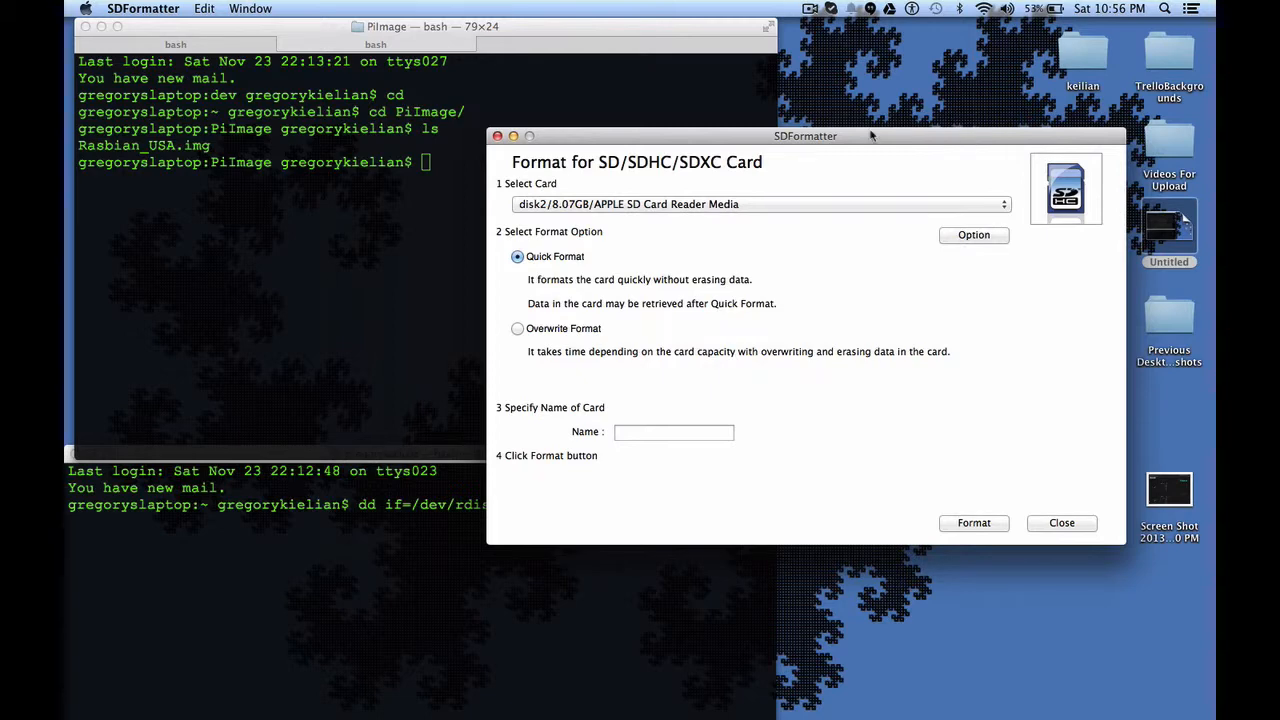
drag(804, 136, 936, 26)
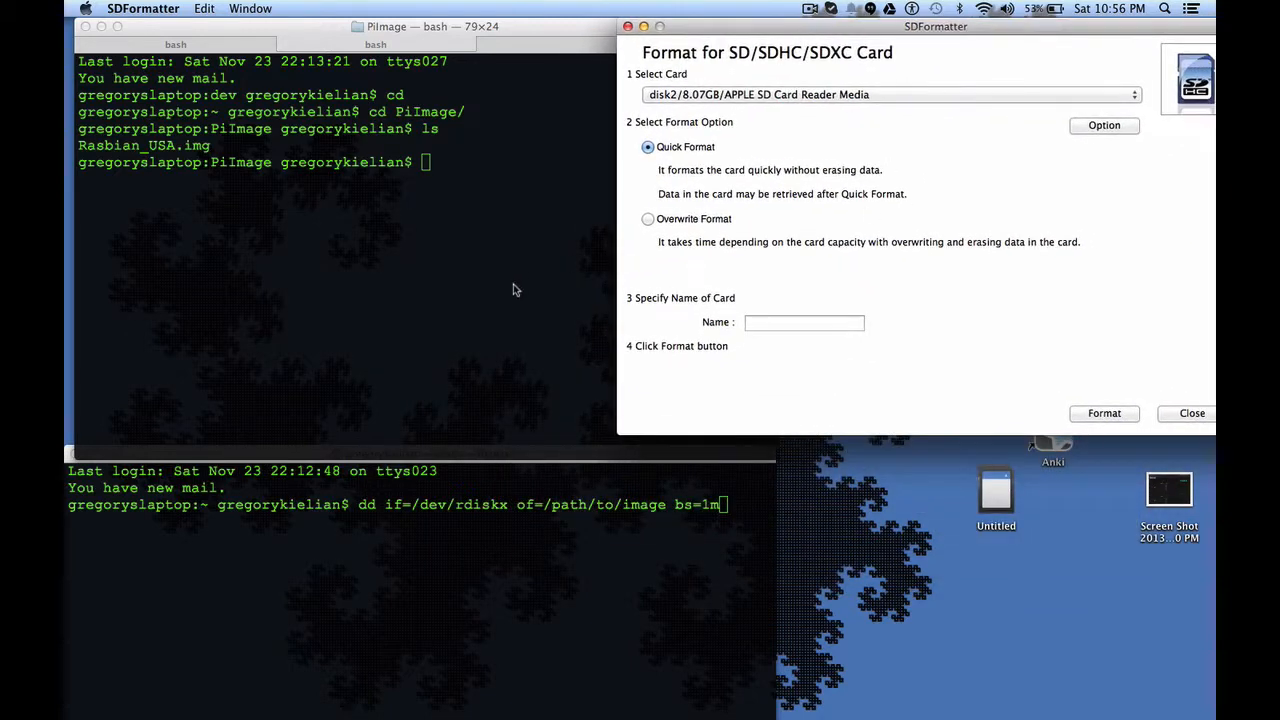
mouse_move(624, 436)
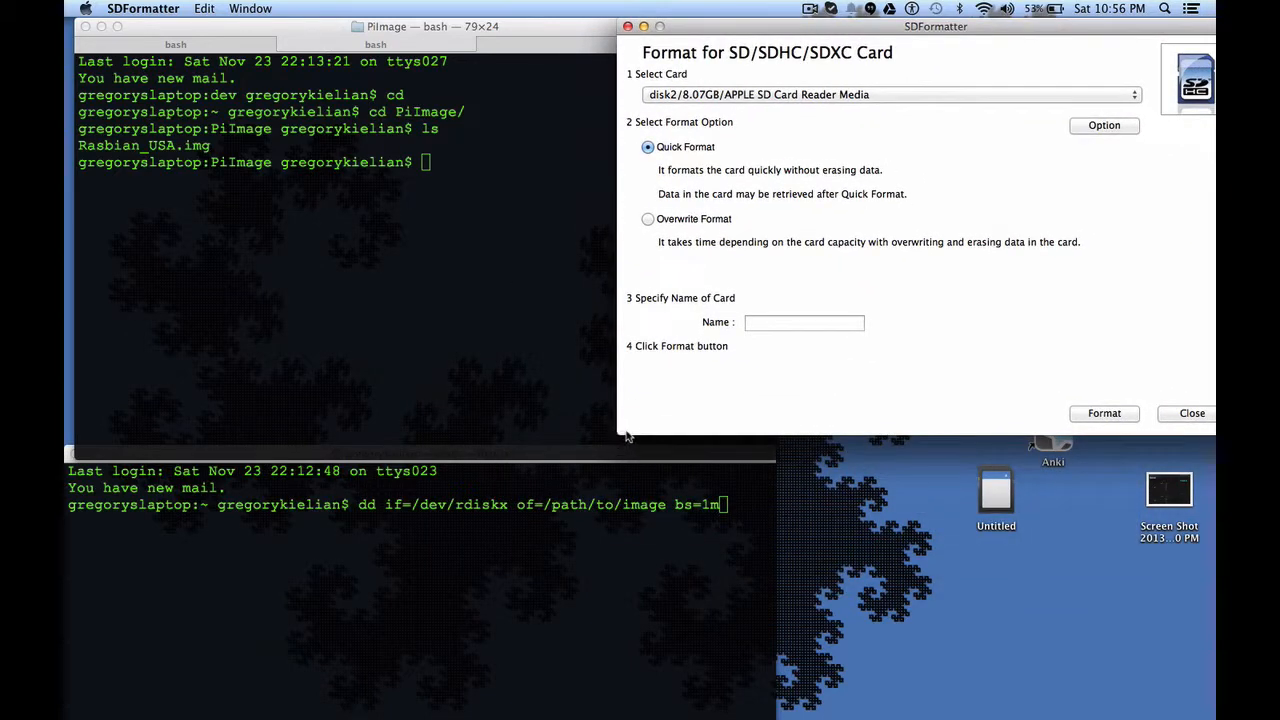
mouse_move(224, 172)
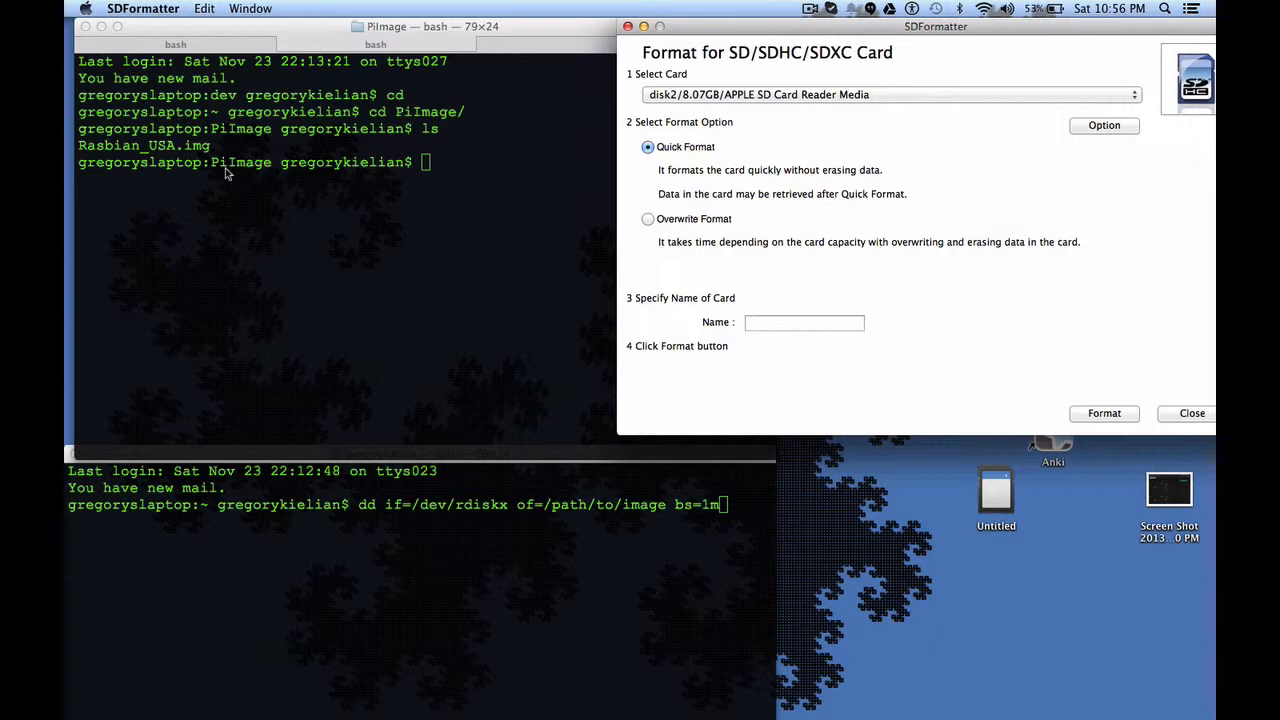
mouse_move(286, 168)
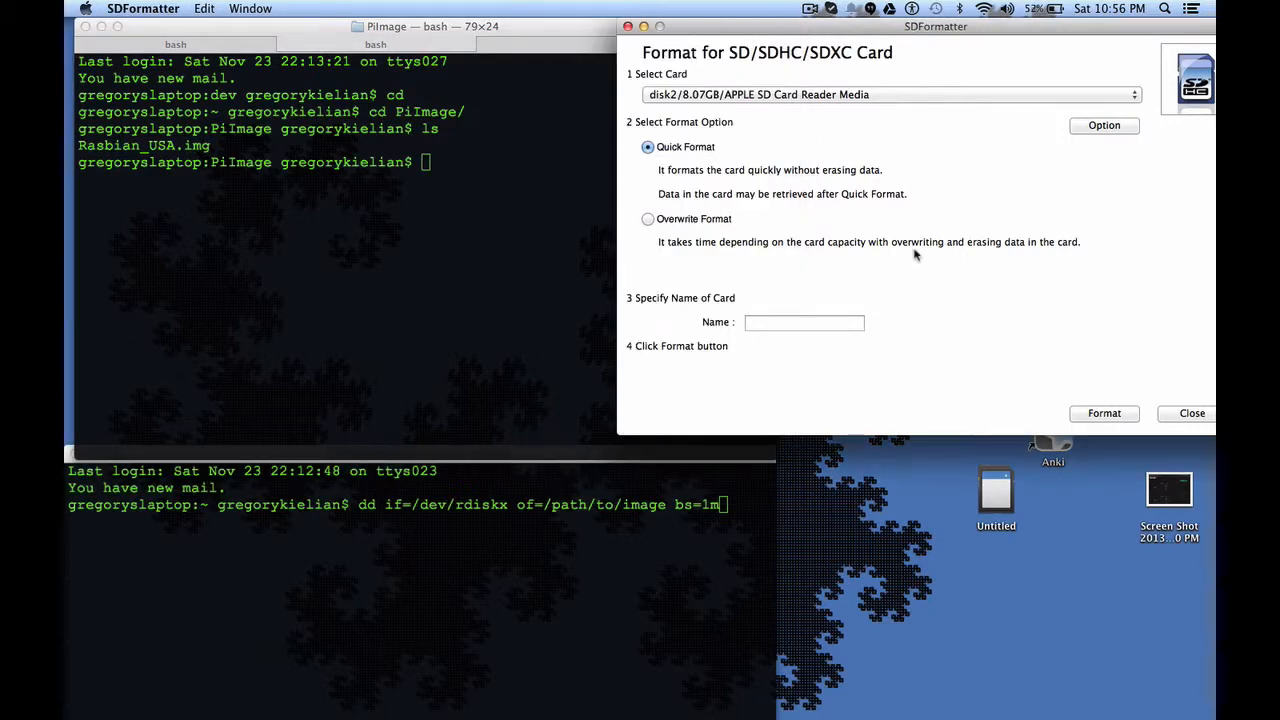
mouse_move(820, 110)
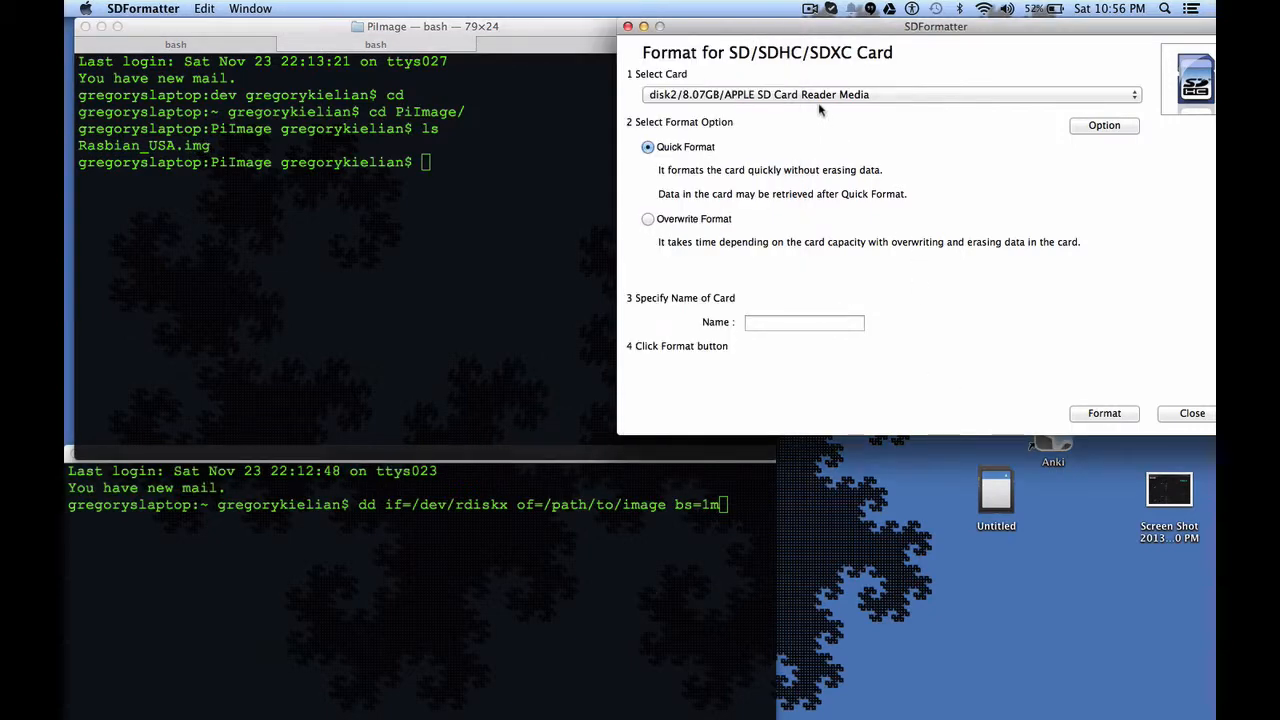
Step: Choose Overwrite Format, name the card Pi-02, and start formatting it
click(648, 218)
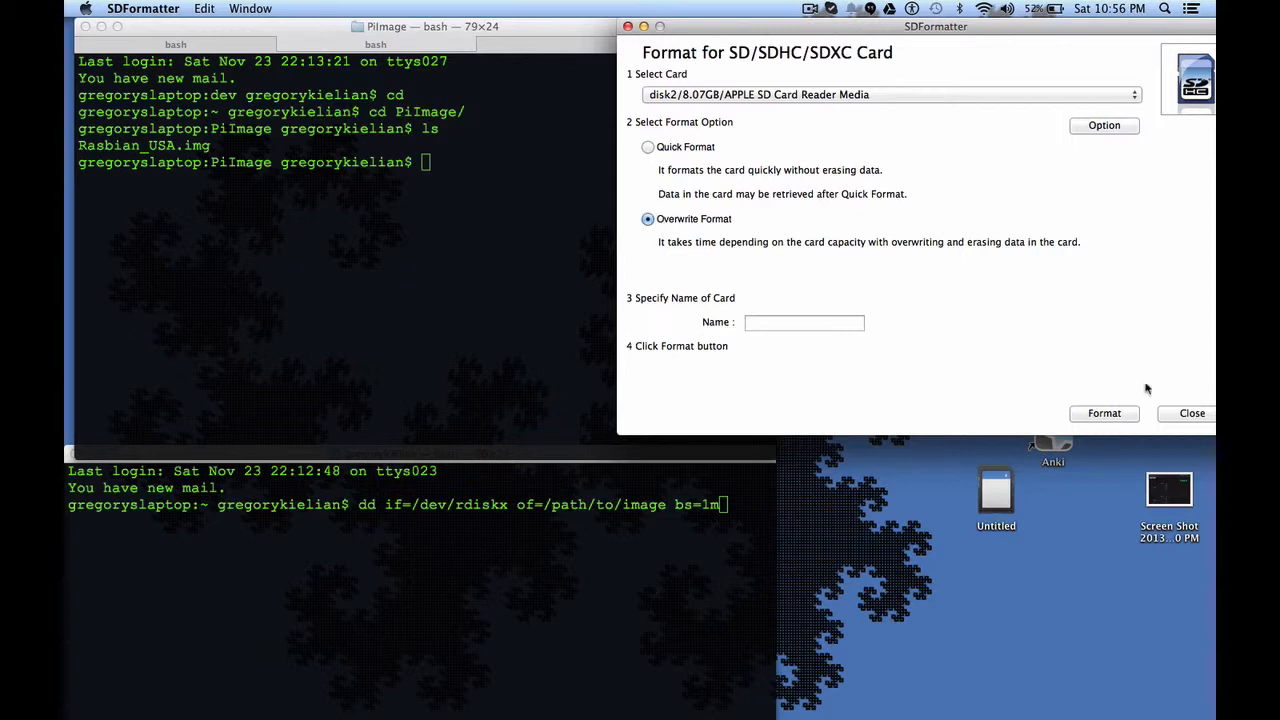
click(804, 322)
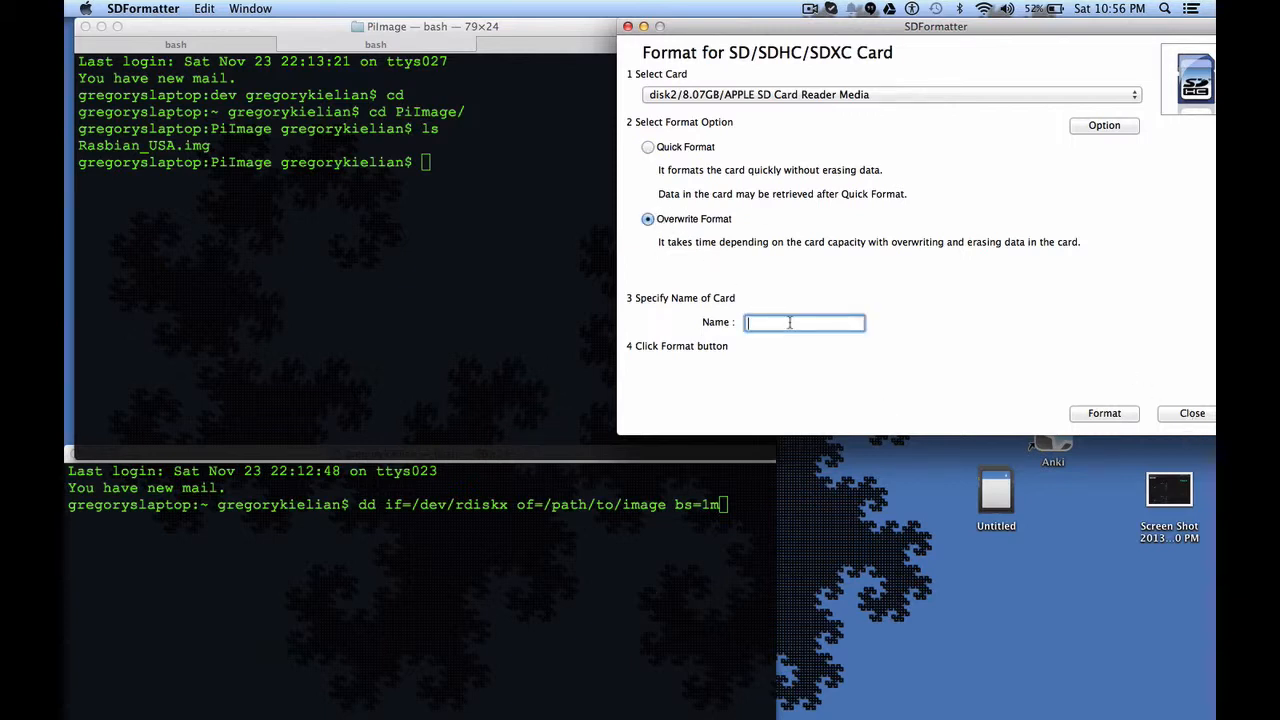
text(Pi-)
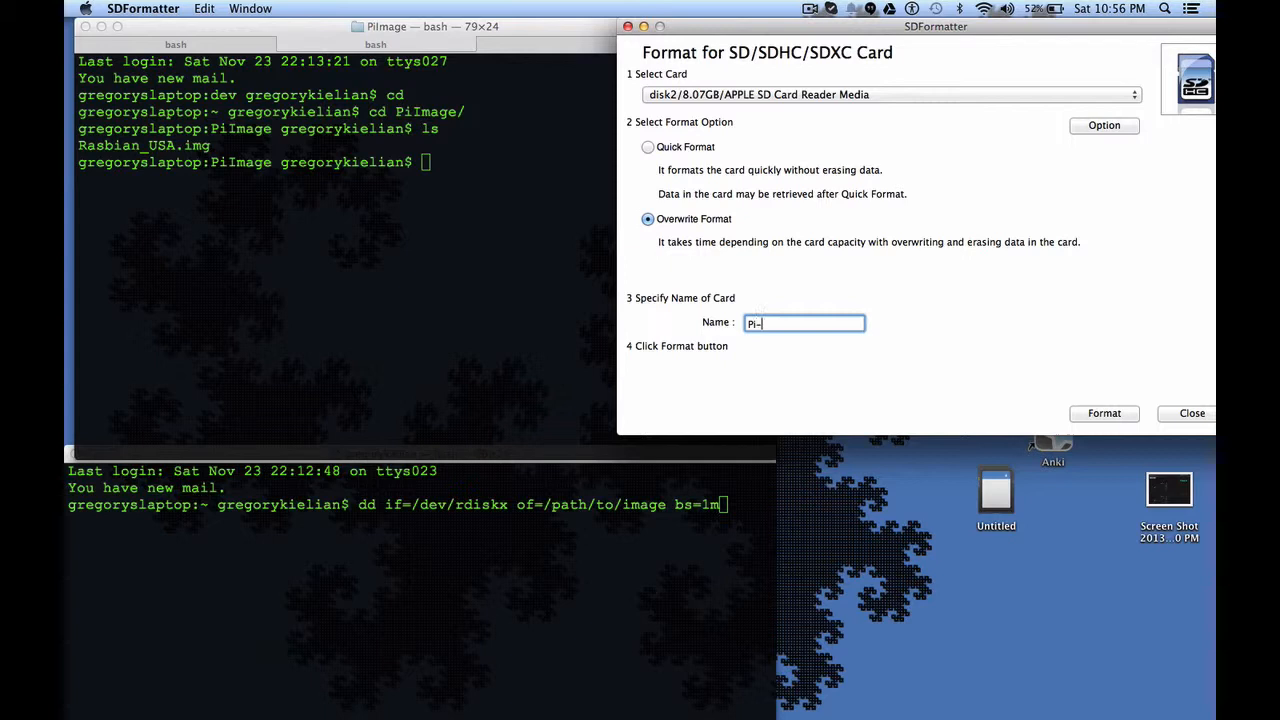
text(2)
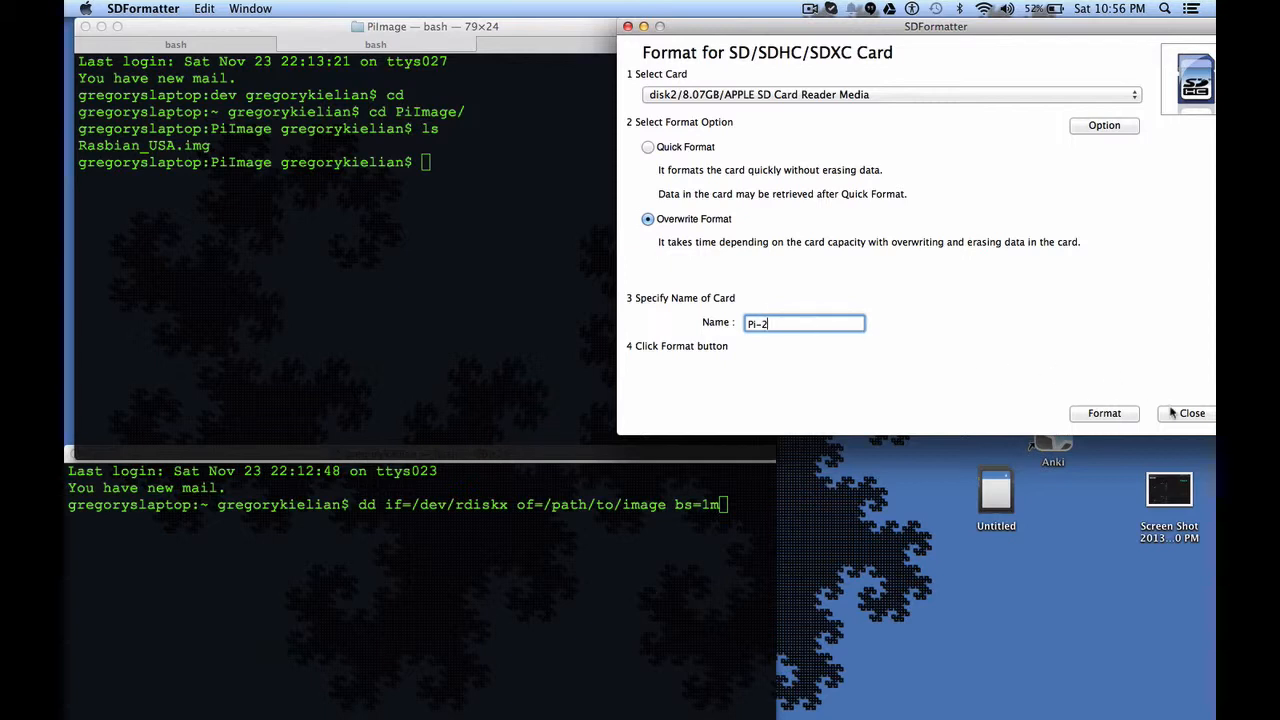
text(0)
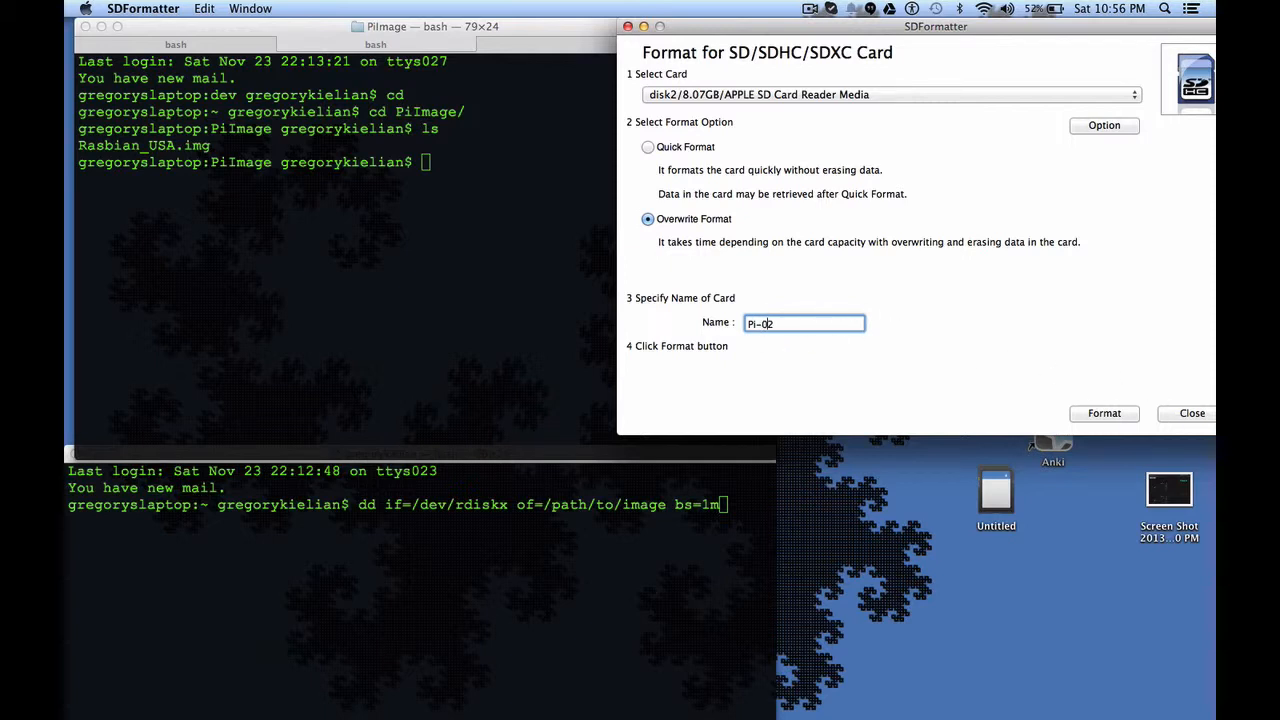
mouse_move(1040, 110)
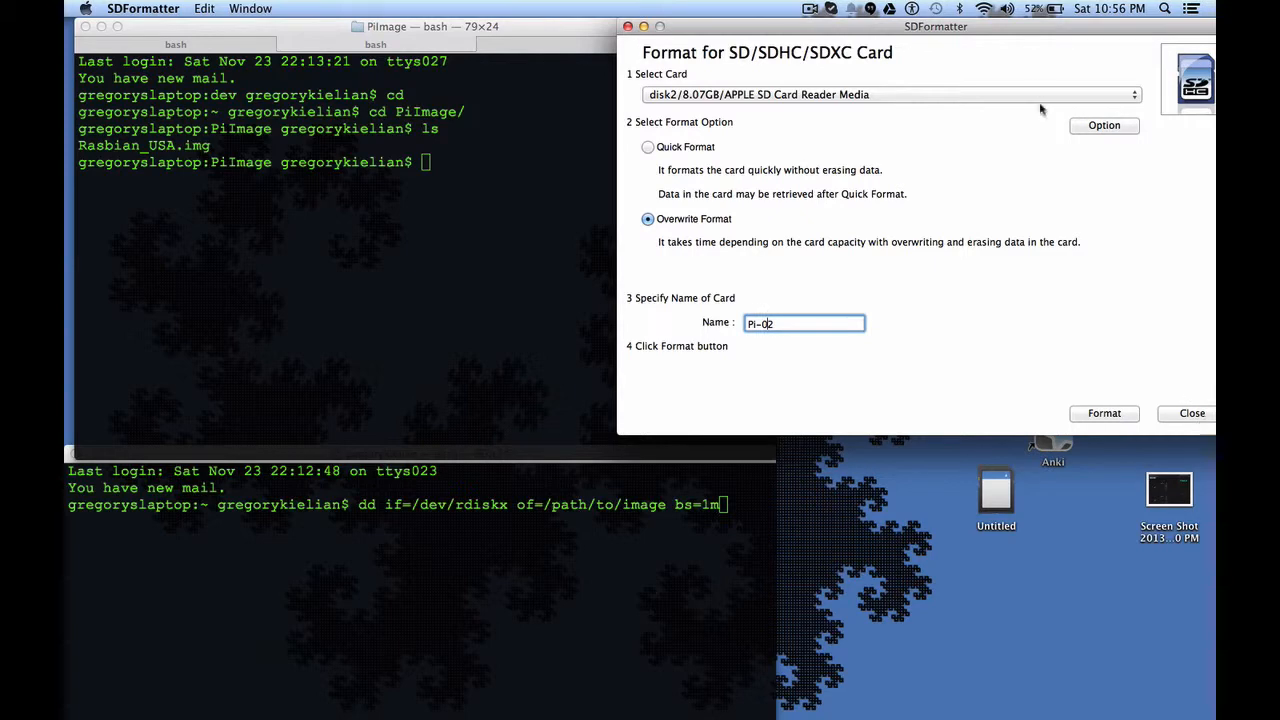
drag(936, 26, 776, 26)
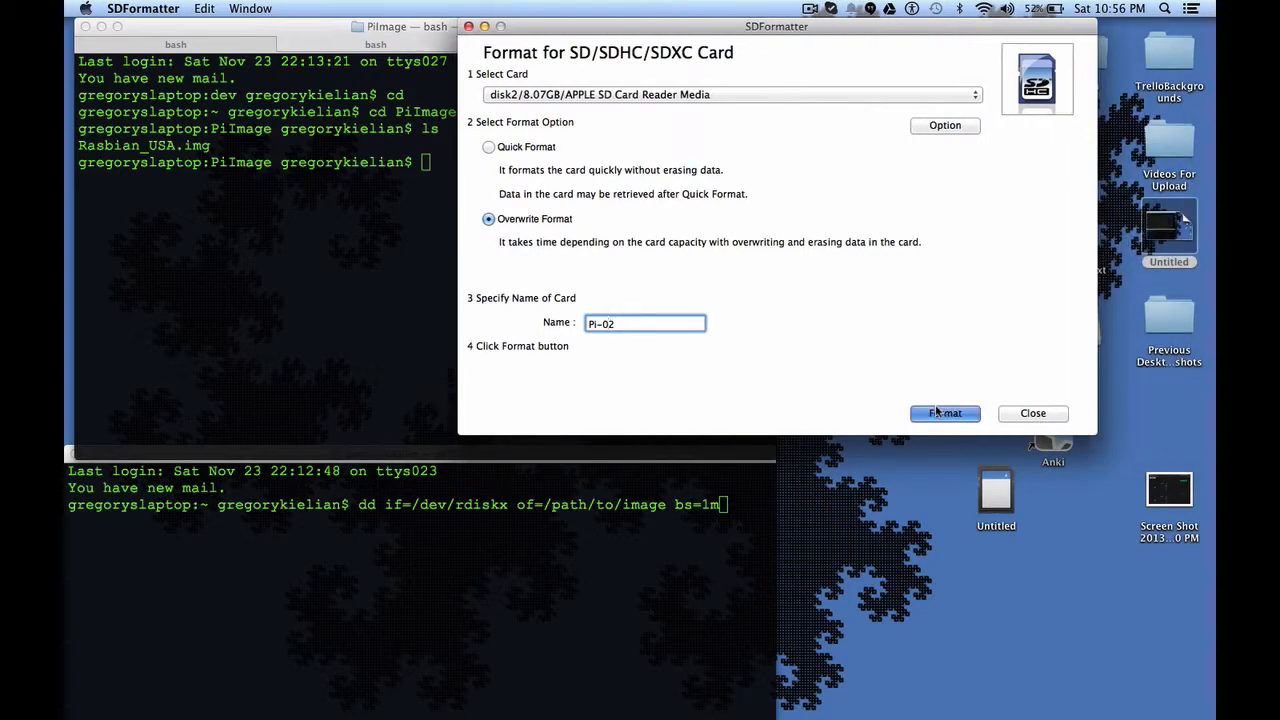
click(944, 412)
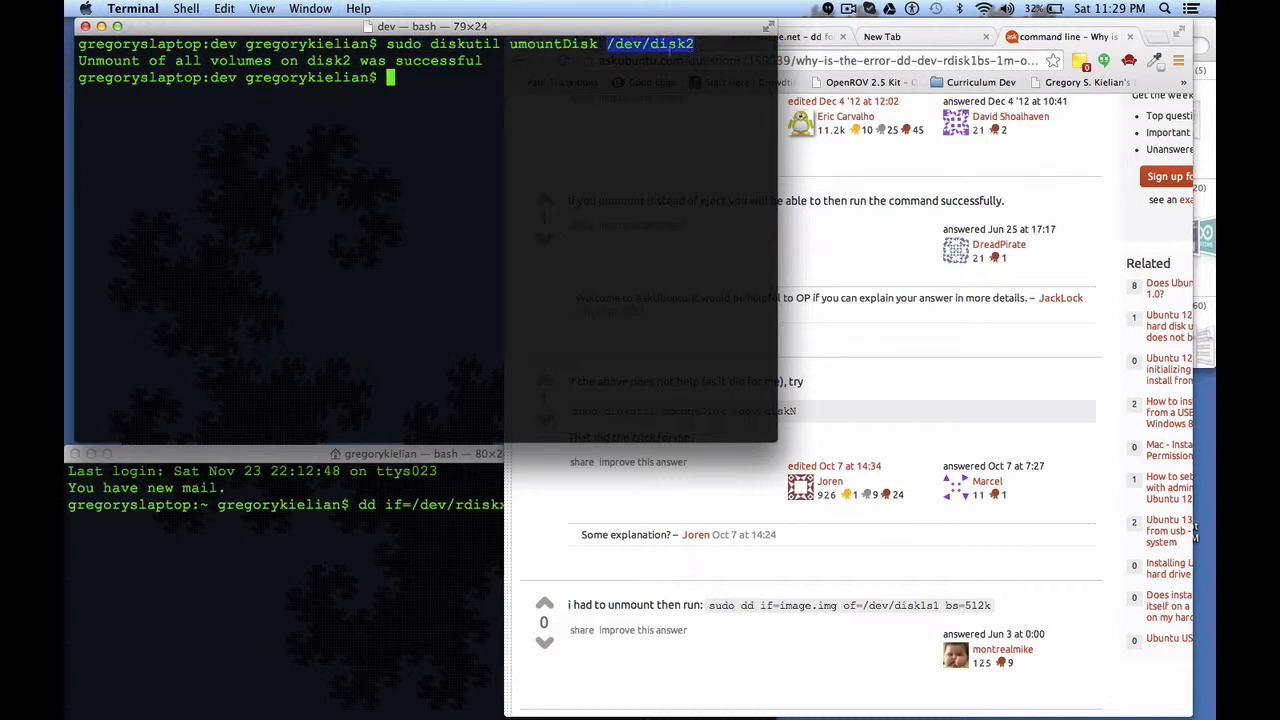
Step: Run diskutil list to confirm disk2 is the 8.1 GB DOS_FAT_32 volume PI-02
text(diskutil)
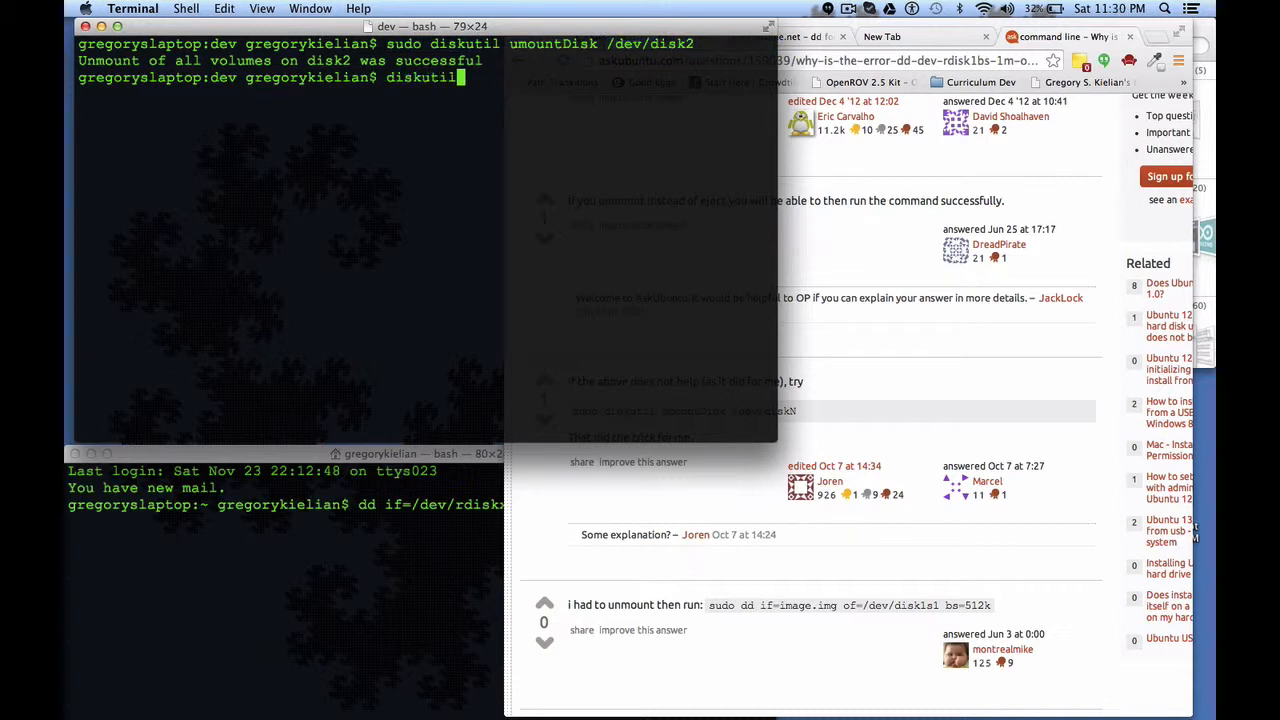
text(lis)
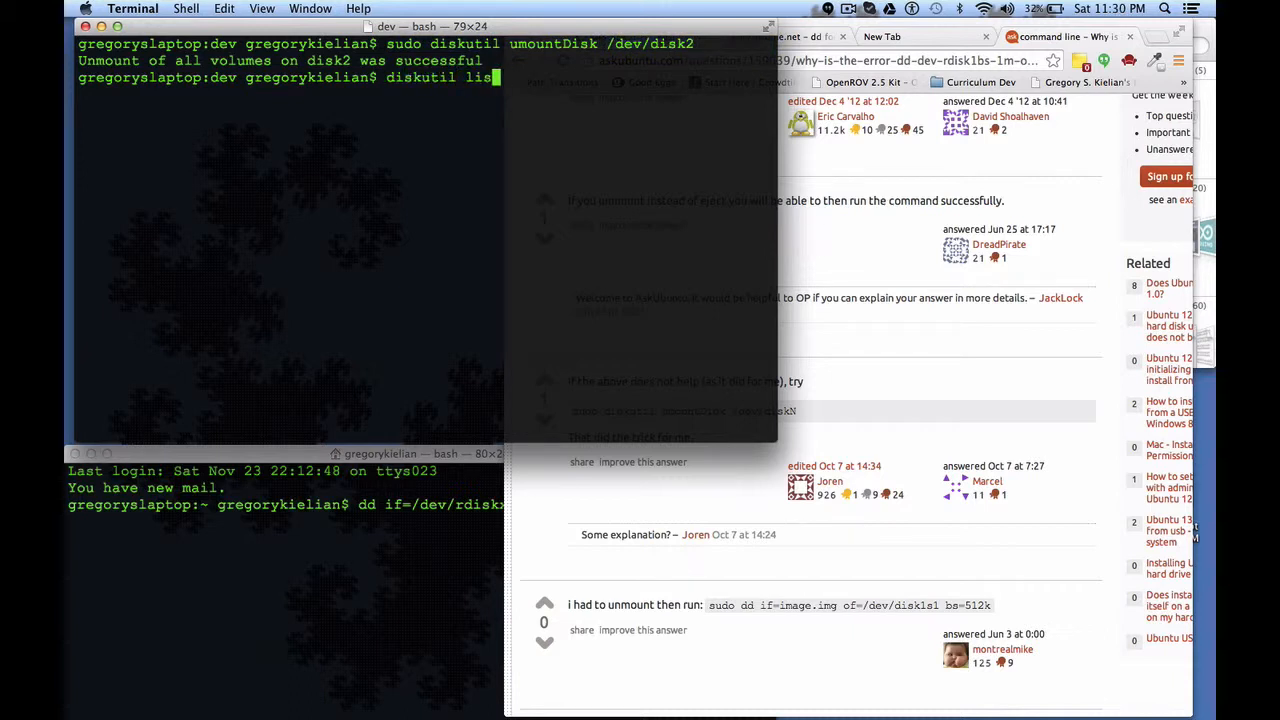
key(Return)
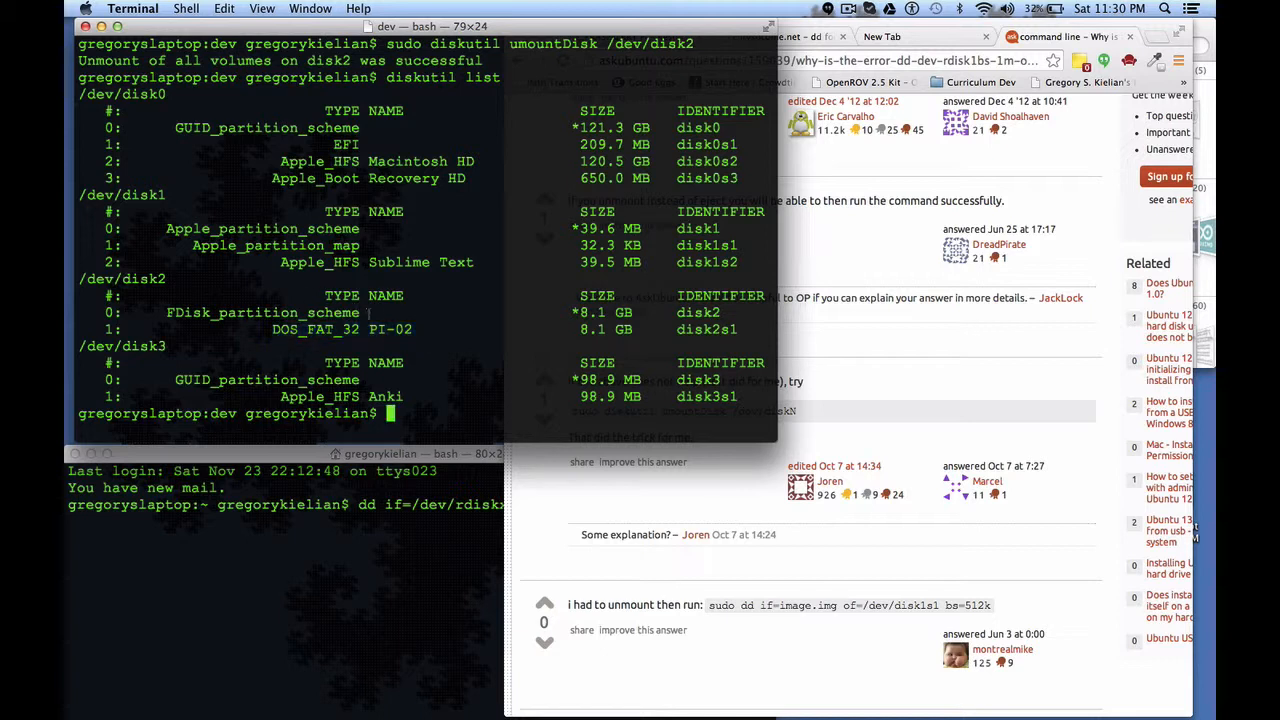
double_click(384, 212)
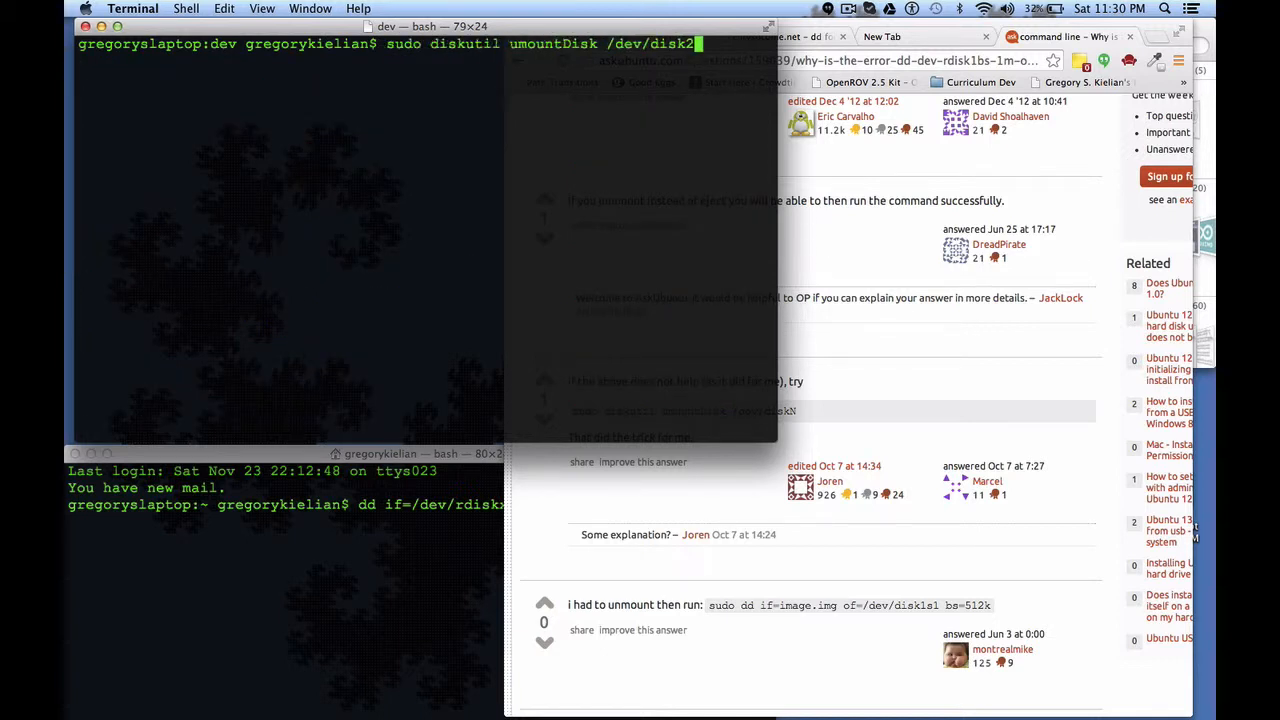
Step: Run sudo dd bs=1m writing Rasbian_USA.img from PiImage to /dev/disk2
text(sudo dd bs=1m if=/Users/gregorykielian/PiImage/Rasbian_USA.img of=/dev/disk2)
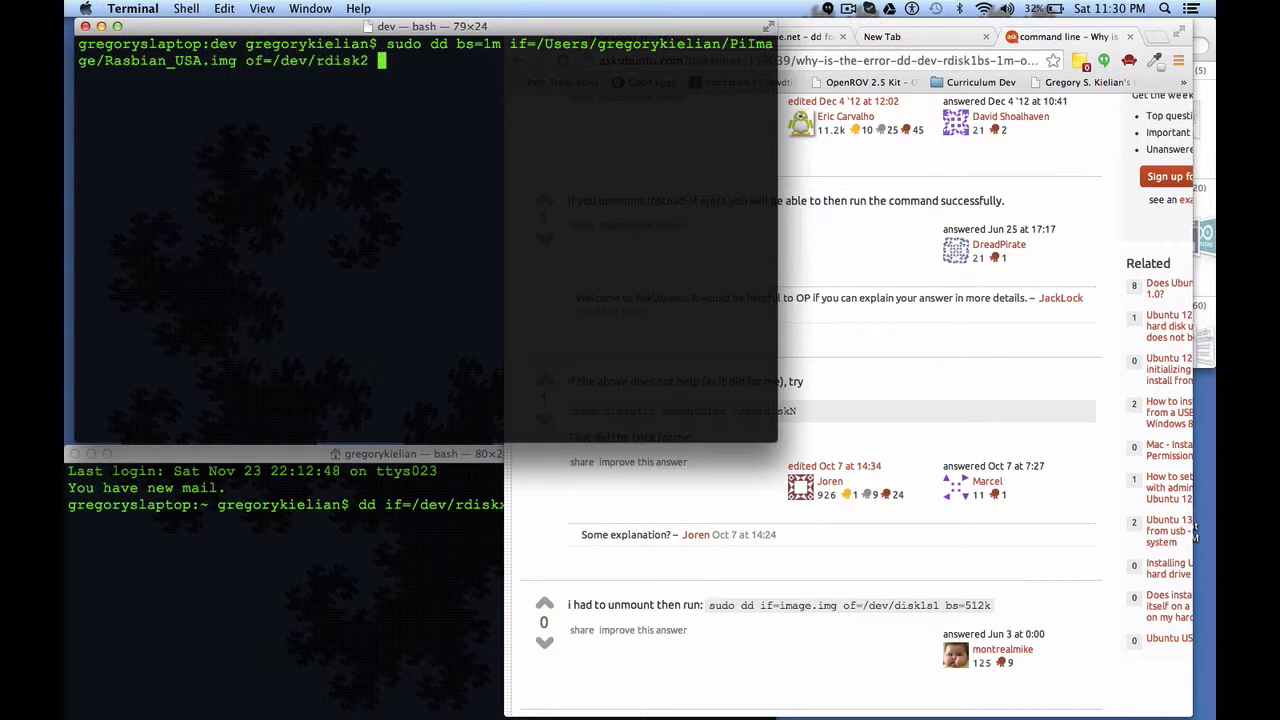
key(Return)
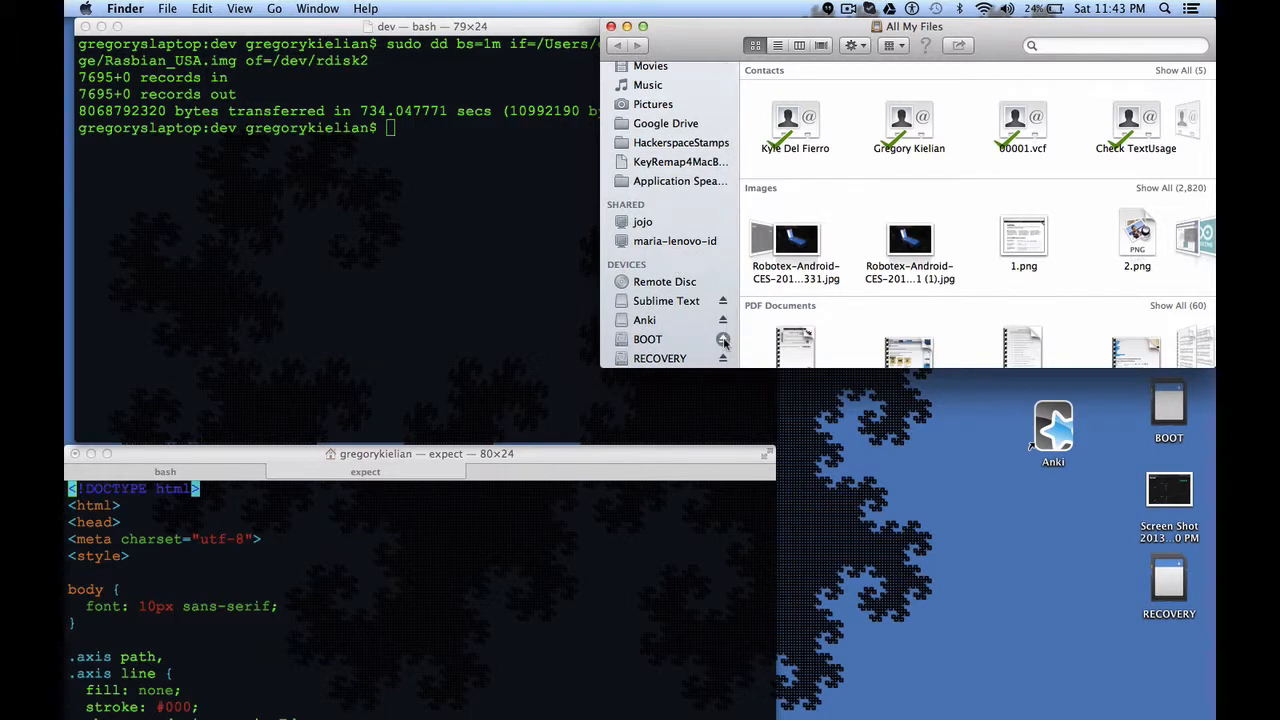
Step: Eject the card's BOOT and RECOVERY partitions from the Finder sidebar
click(724, 340)
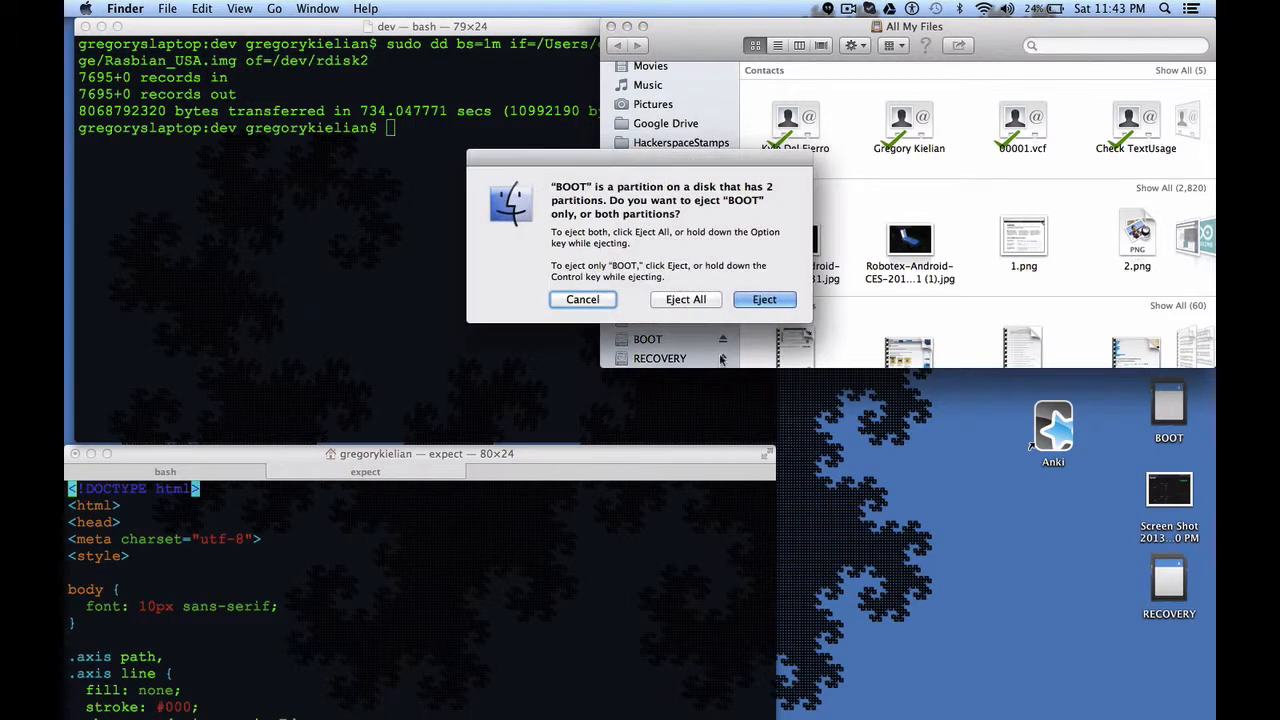
click(582, 300)
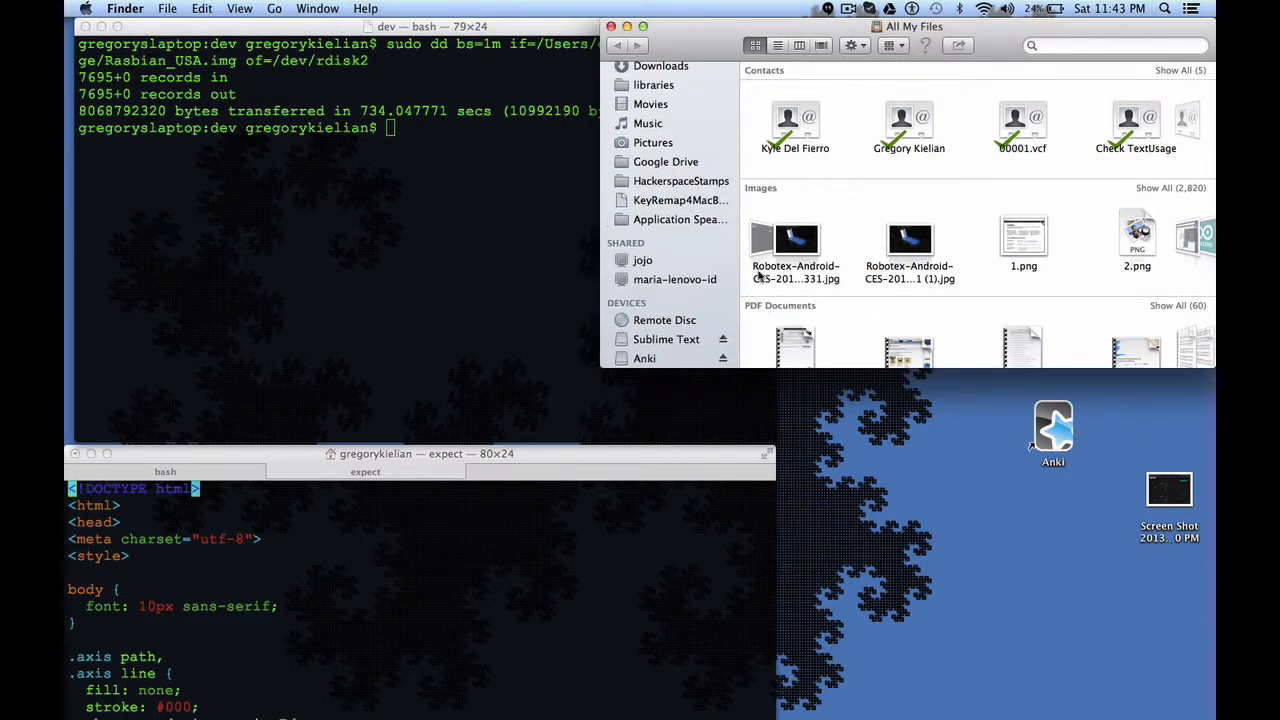
mouse_move(760, 270)
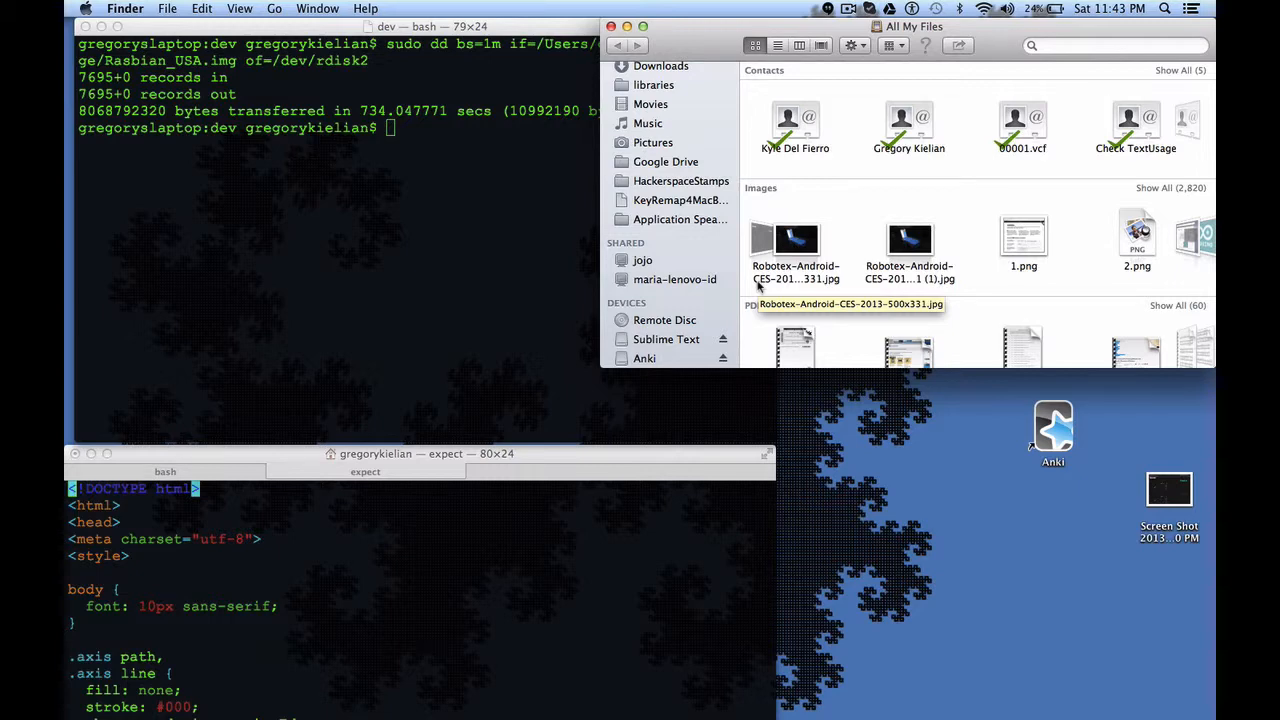
click(848, 8)
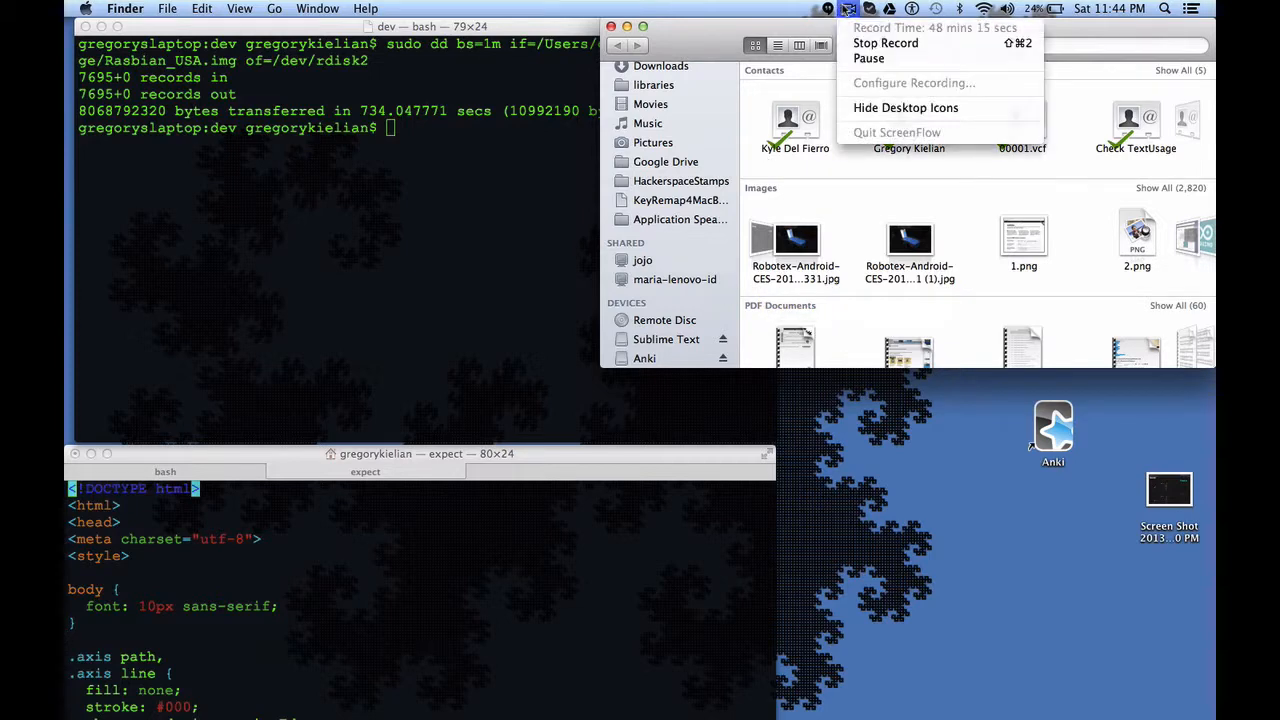